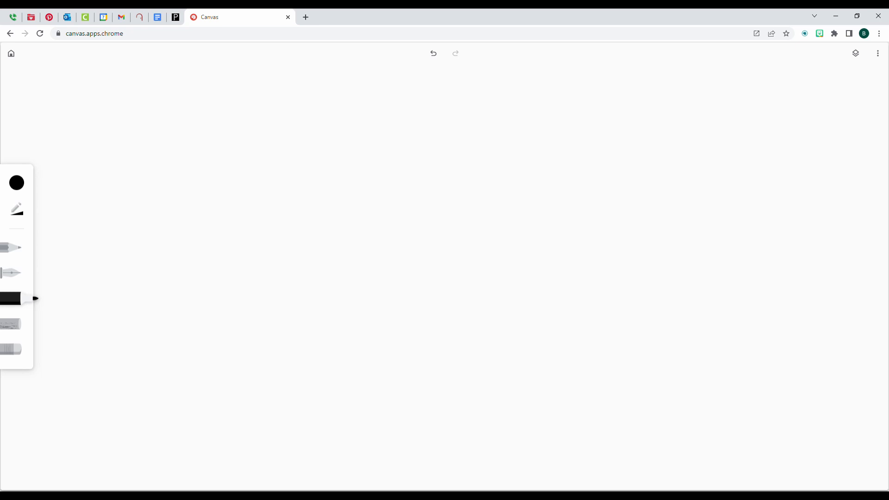
- Draw a round head outline near the top and mark a dot at its centre
left_click_drag(501, 106, 517, 109)
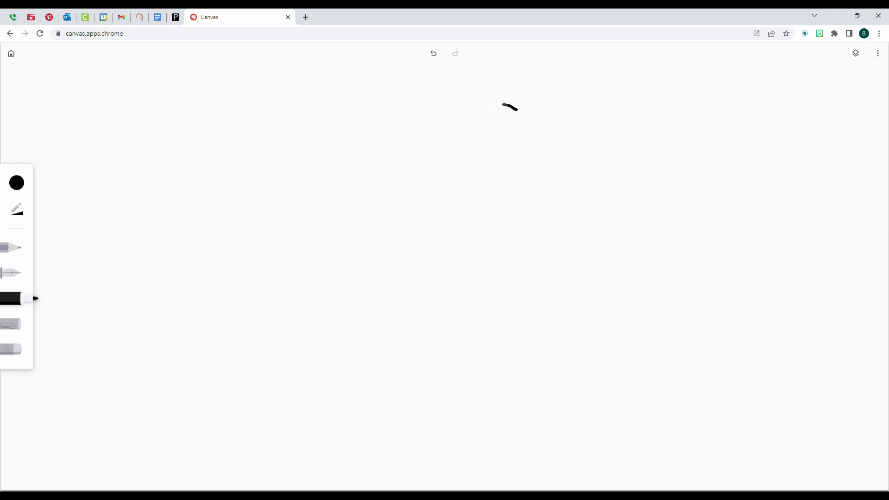
left_click_drag(516, 106, 436, 213)
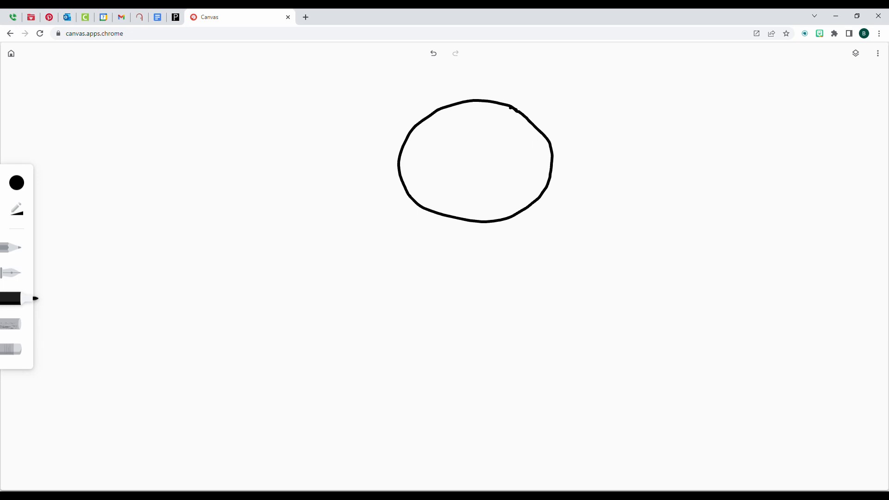
left_click(476, 181)
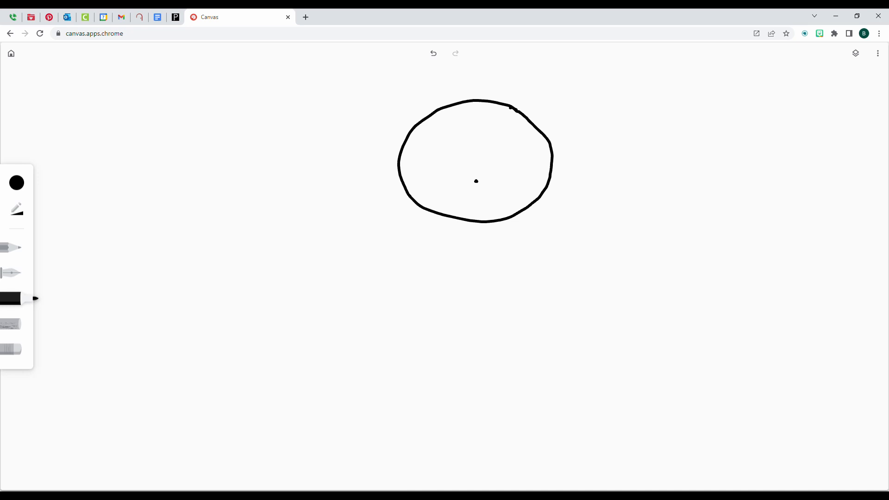
- Draw a large heart outline from the head's centre, joining its sides at a point below the circle
left_click_drag(476, 181, 548, 155)
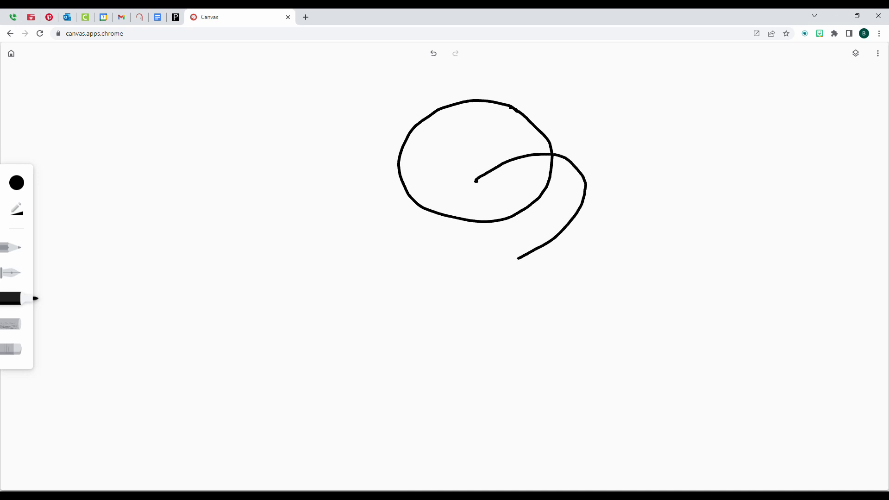
left_click_drag(518, 257, 495, 270)
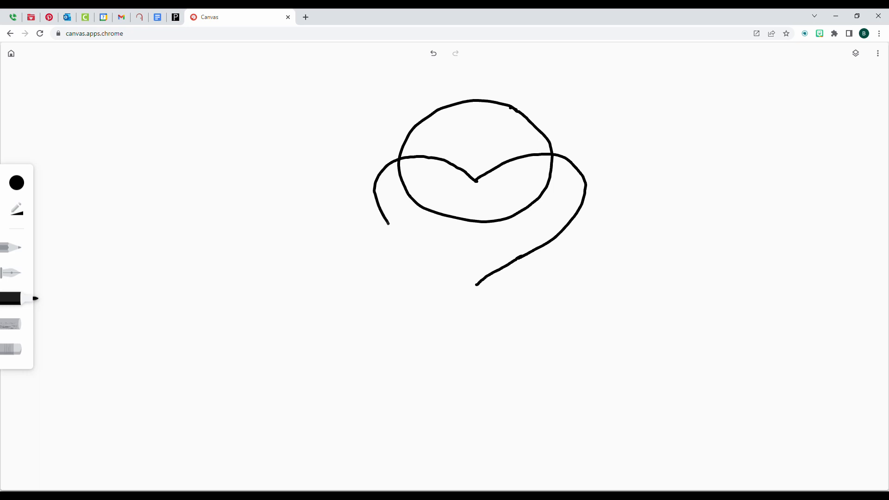
left_click_drag(382, 221, 476, 283)
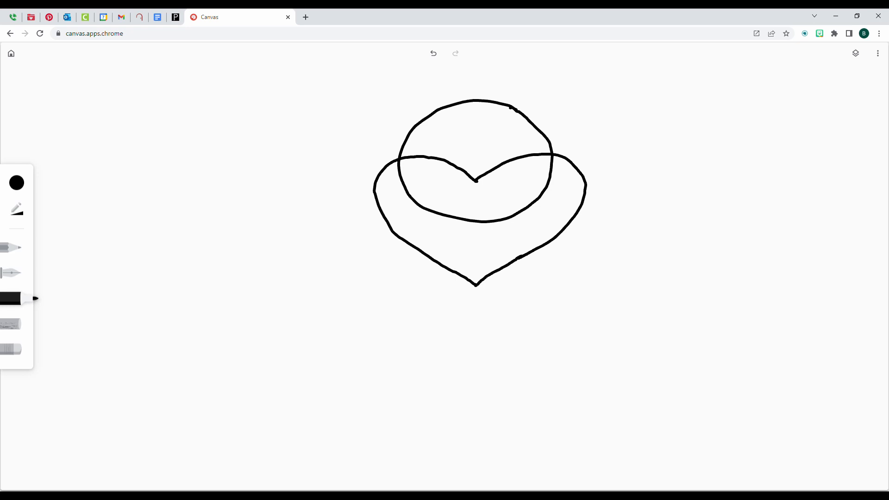
- Pick yellow, erase the inner overlapping curves so circle and heart form one outline, and return to the marker
left_click(17, 182)
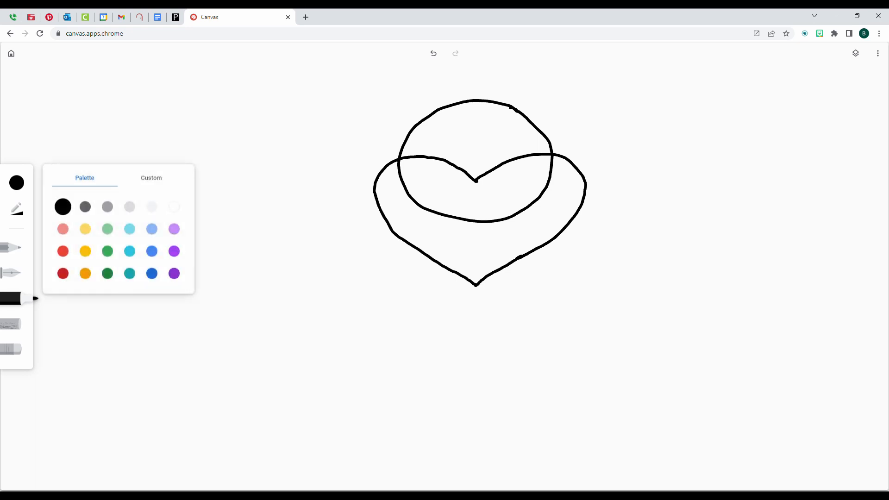
left_click(86, 251)
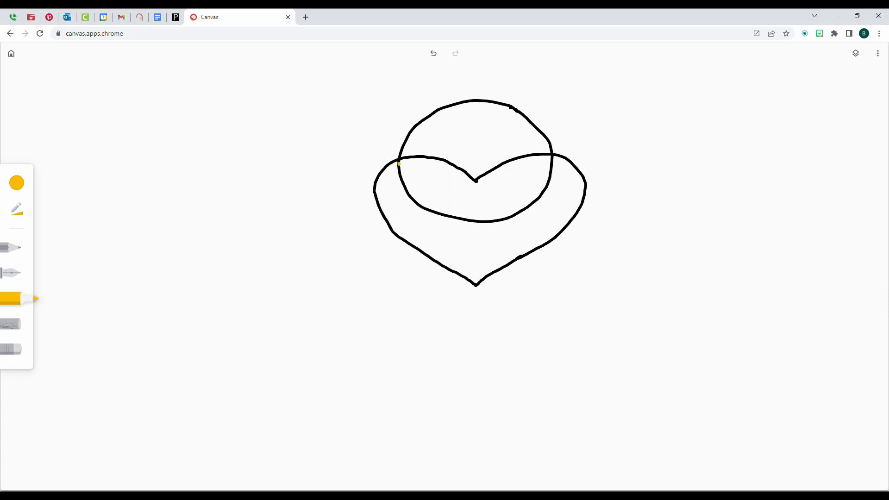
left_click(16, 209)
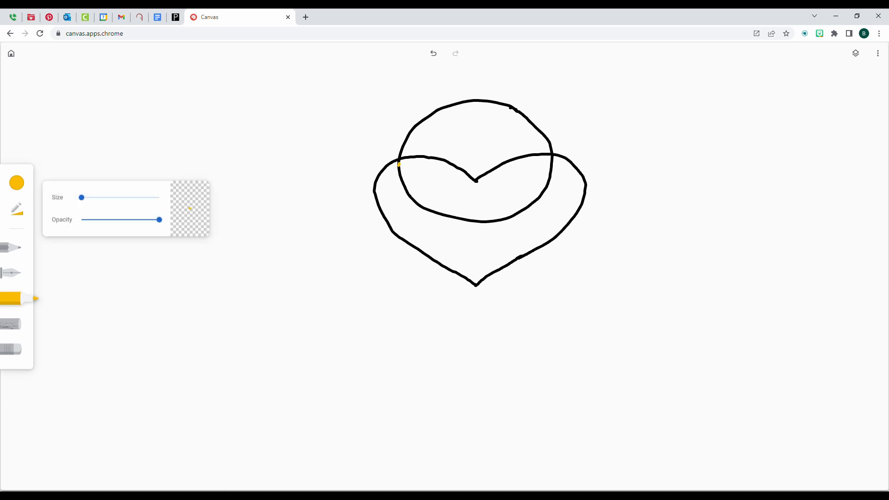
left_click_drag(399, 163, 403, 179)
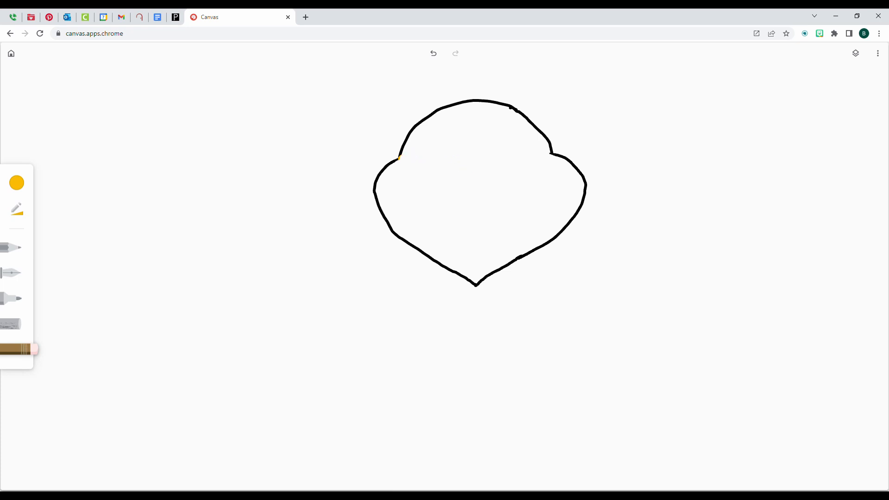
left_click(11, 299)
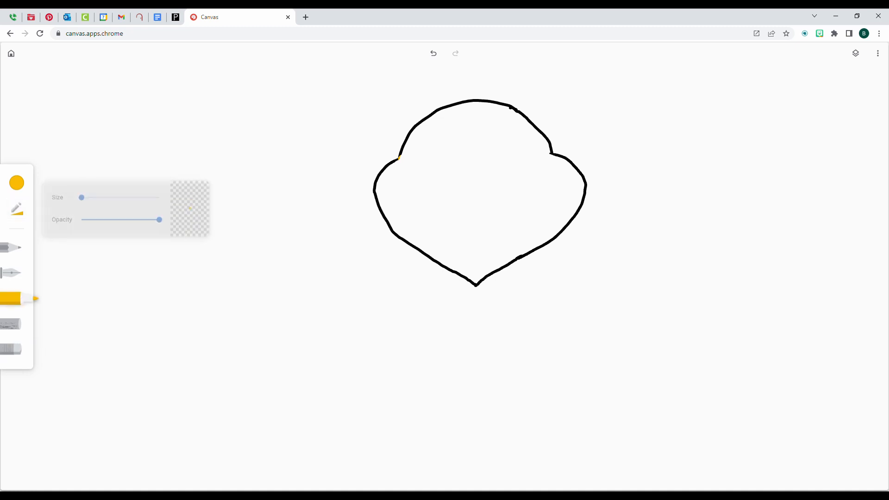
- With black selected again, draw two oval eyes with small brow strokes above them
left_click(17, 183)
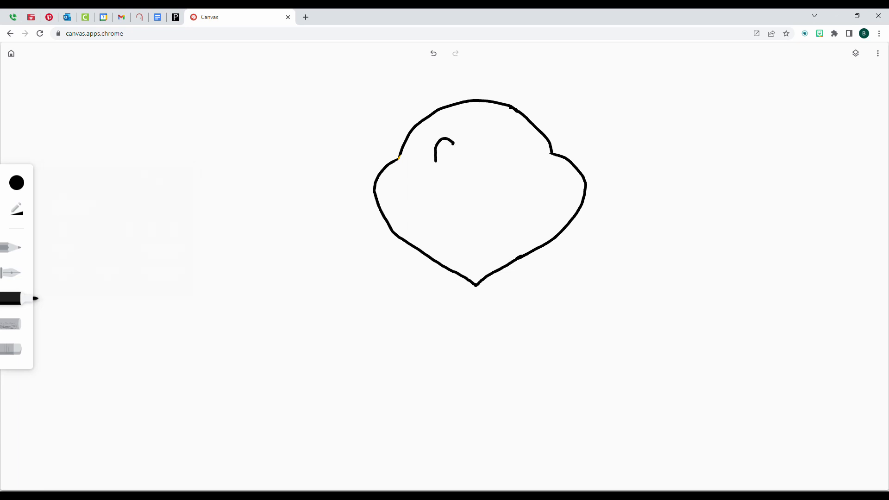
left_click_drag(448, 139, 446, 176)
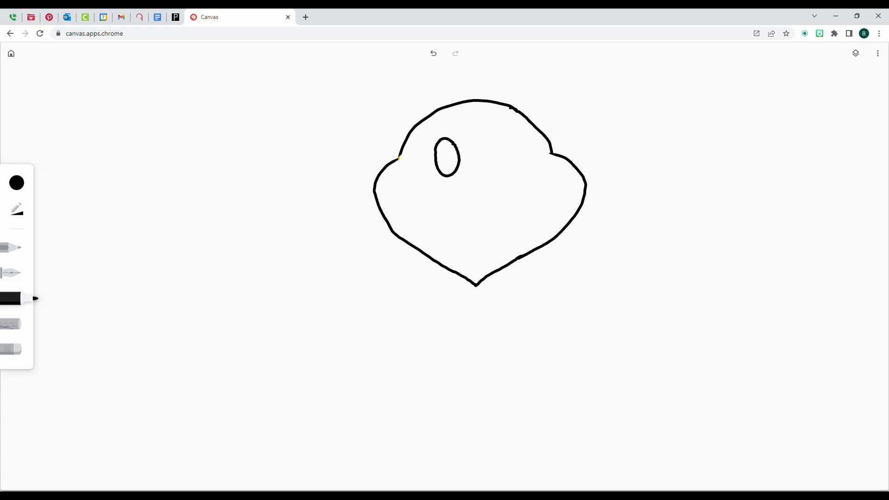
left_click_drag(494, 139, 509, 133)
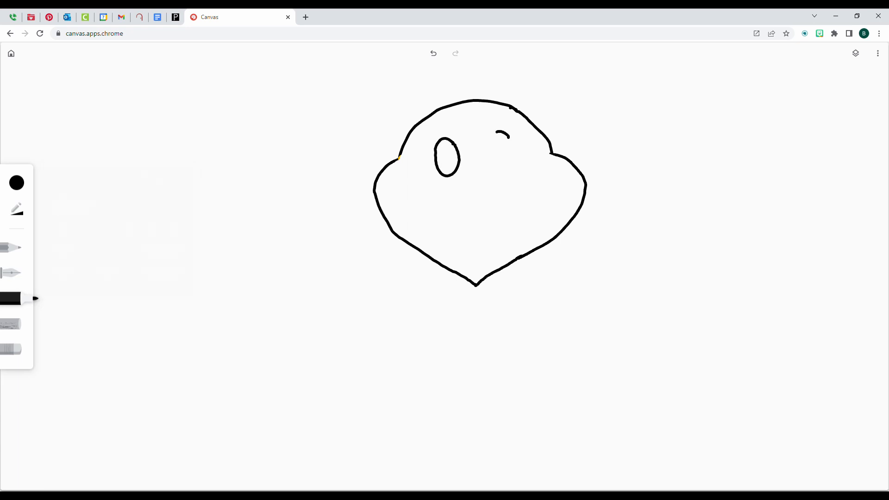
left_click_drag(508, 133, 493, 165)
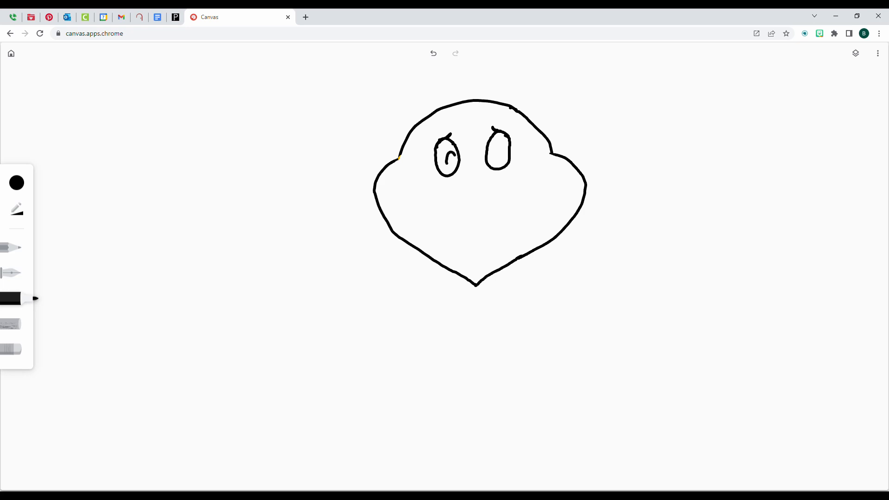
- Fill in a solid black pupil in each eye
left_click(448, 160)
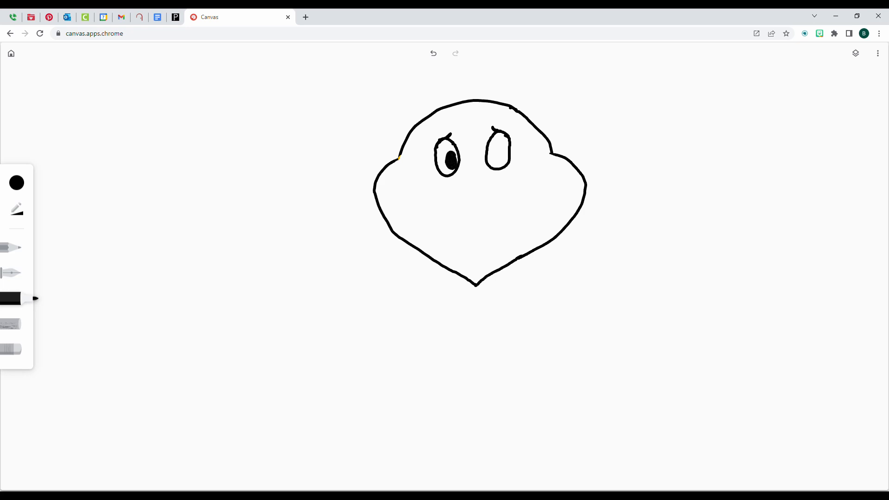
left_click(494, 157)
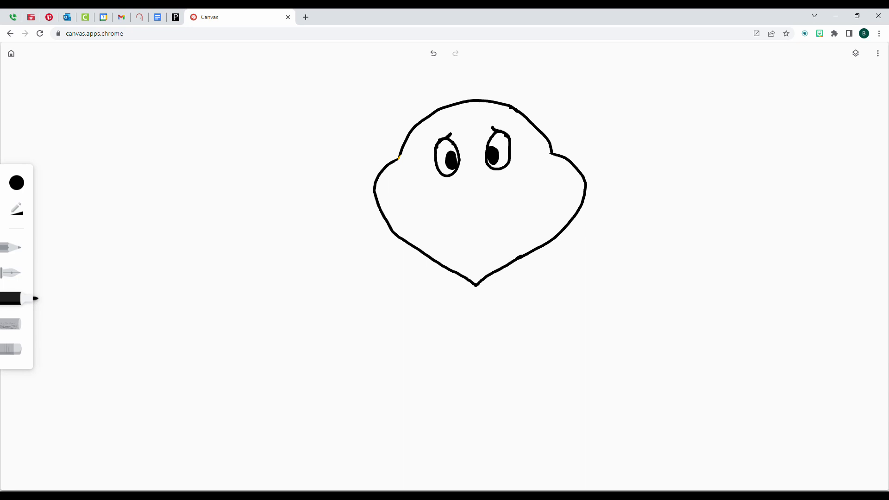
- Draw a small triangular nose, a wide wavy smile, and a centre line from nose down to the smile
left_click_drag(460, 178, 483, 180)
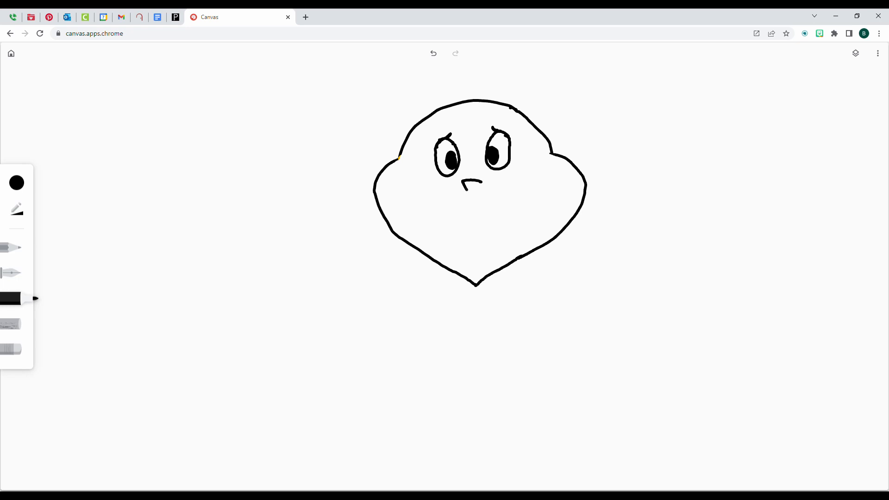
left_click_drag(465, 181, 482, 181)
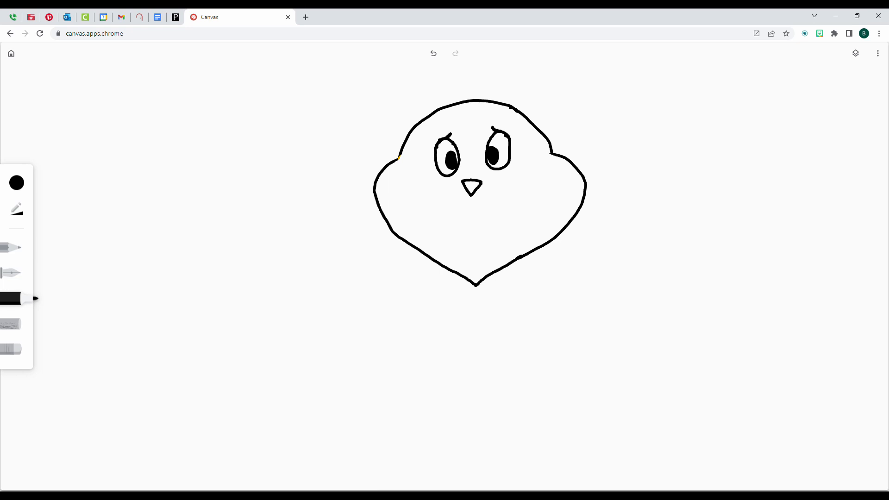
left_click_drag(411, 197, 453, 228)
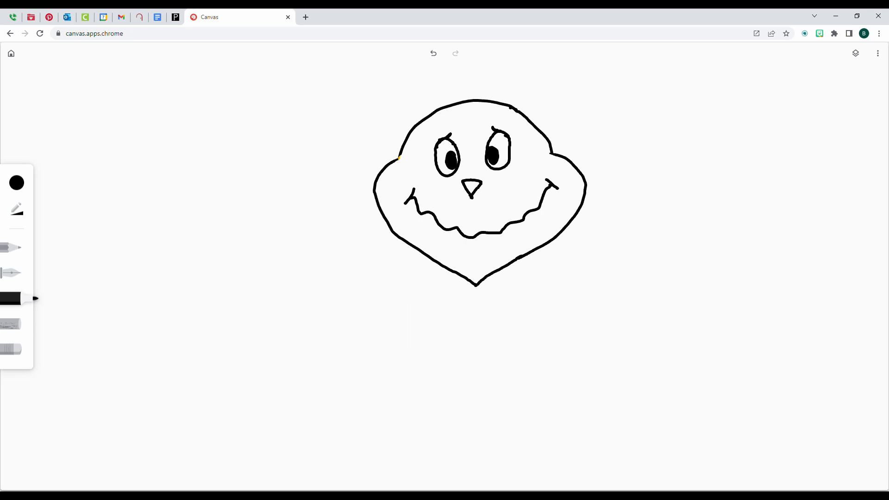
left_click_drag(471, 193, 472, 231)
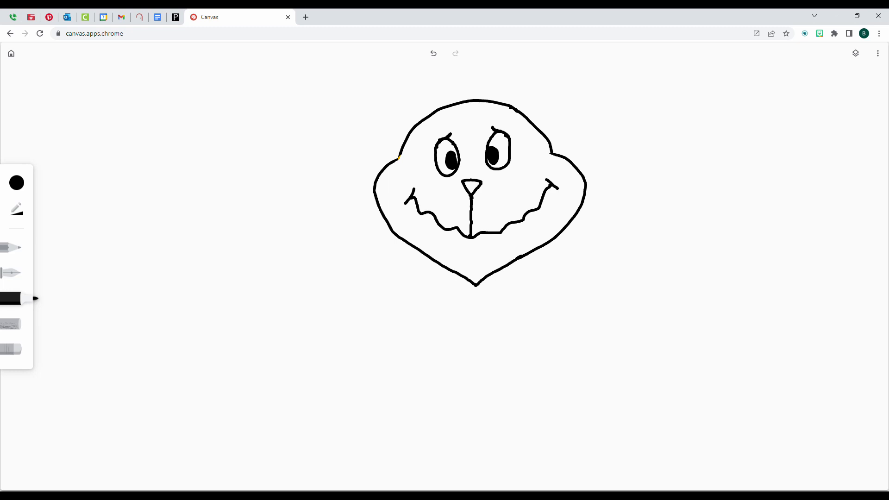
- Thicken both eyebrows into dark bars above the eyes
left_click_drag(426, 134, 449, 120)
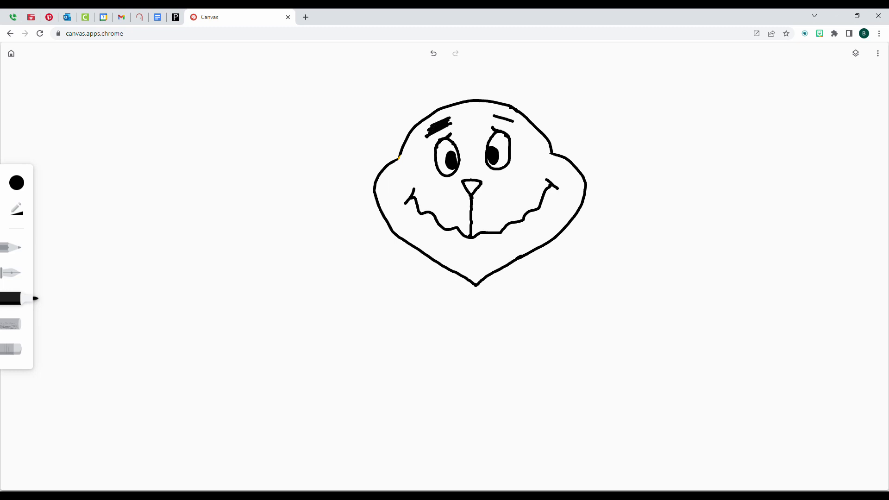
left_click_drag(497, 123, 513, 120)
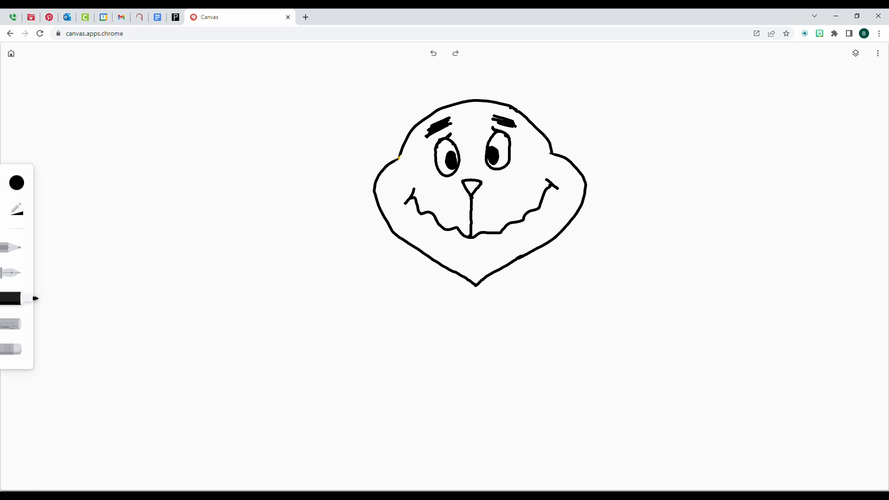
- Draw two neck lines below the face and a fluffy cloud-like collar around their base
left_click_drag(433, 262, 437, 317)
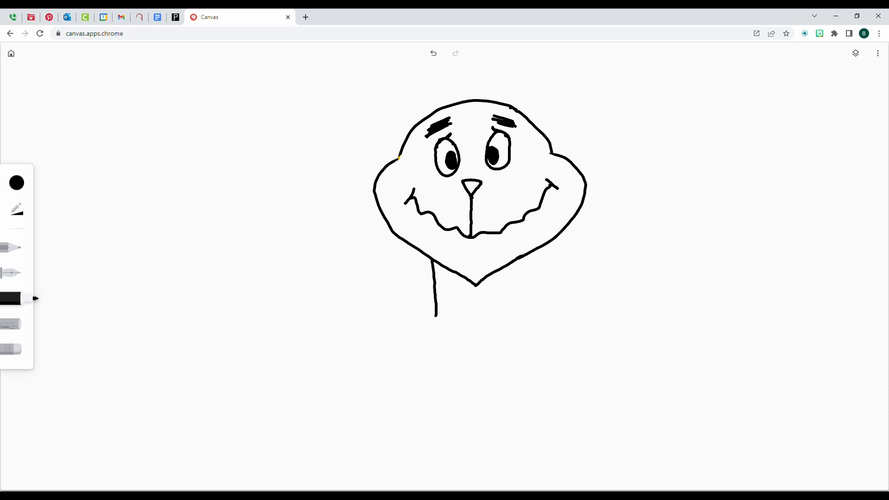
left_click_drag(507, 278, 507, 315)
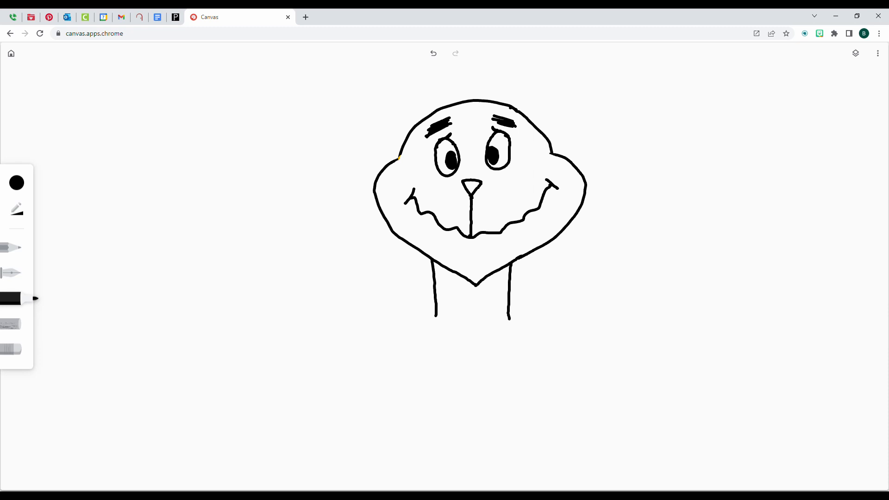
left_click_drag(437, 318, 459, 315)
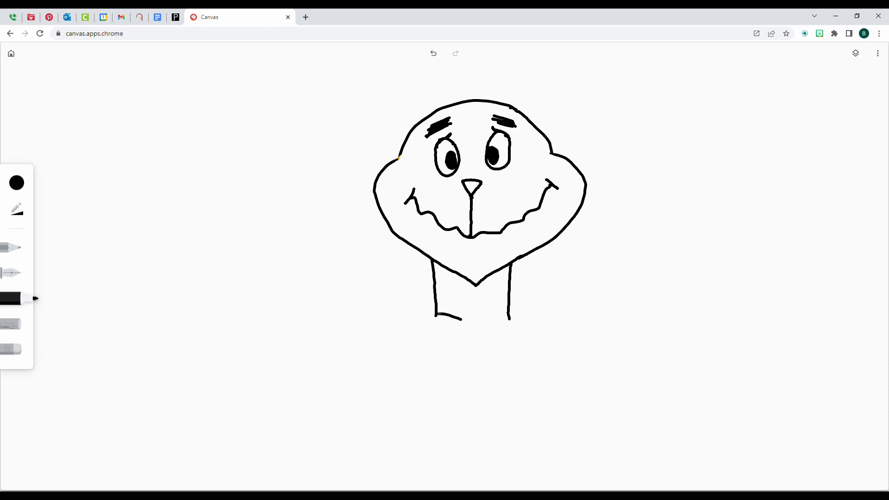
left_click_drag(462, 318, 414, 360)
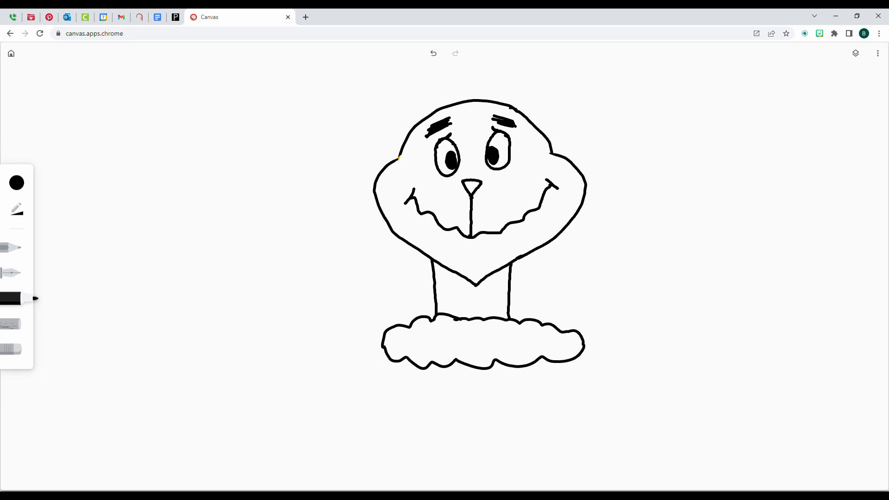
- Draw the left and right shoulders curving down to the bottom of the canvas
left_click_drag(374, 355, 302, 457)
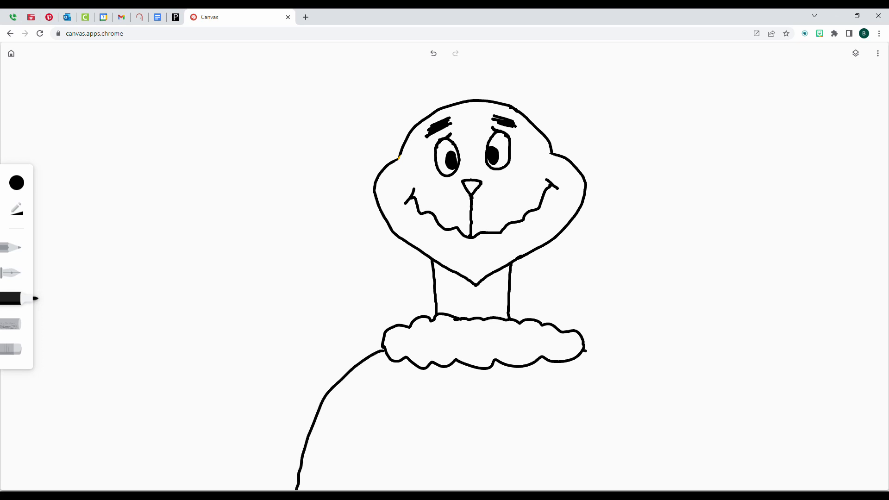
left_click_drag(578, 352, 641, 491)
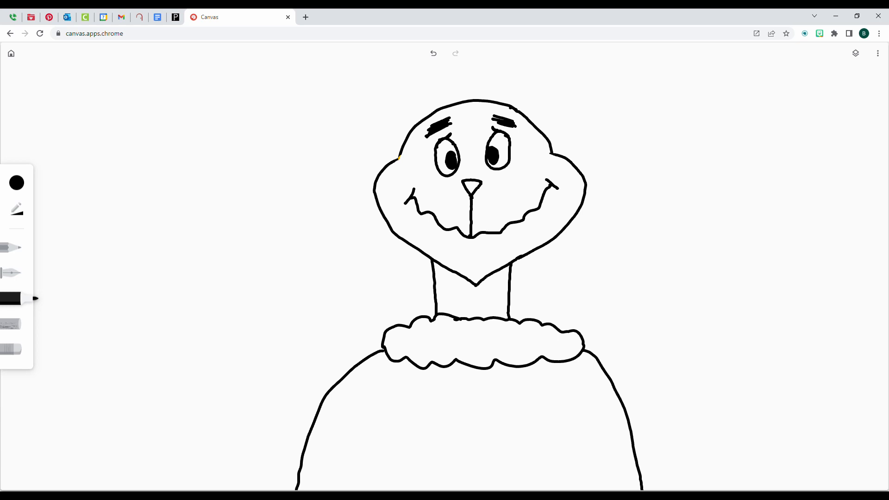
- Cover the sweater with vertical stripes and two horizontal lines to form a grid
left_click_drag(391, 363, 381, 499)
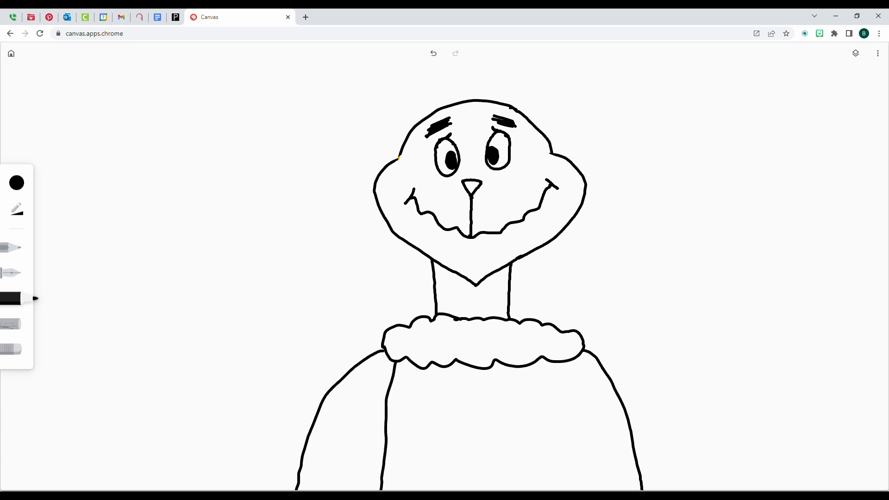
left_click_drag(387, 363, 334, 488)
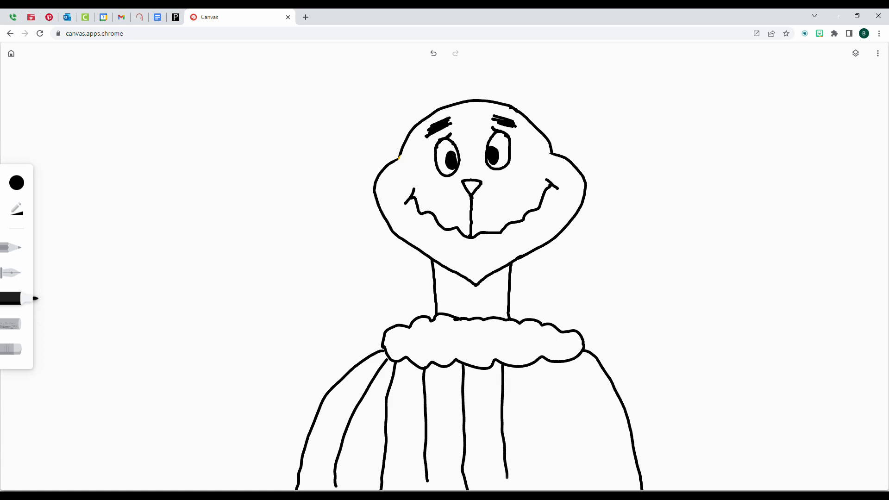
left_click_drag(539, 363, 547, 488)
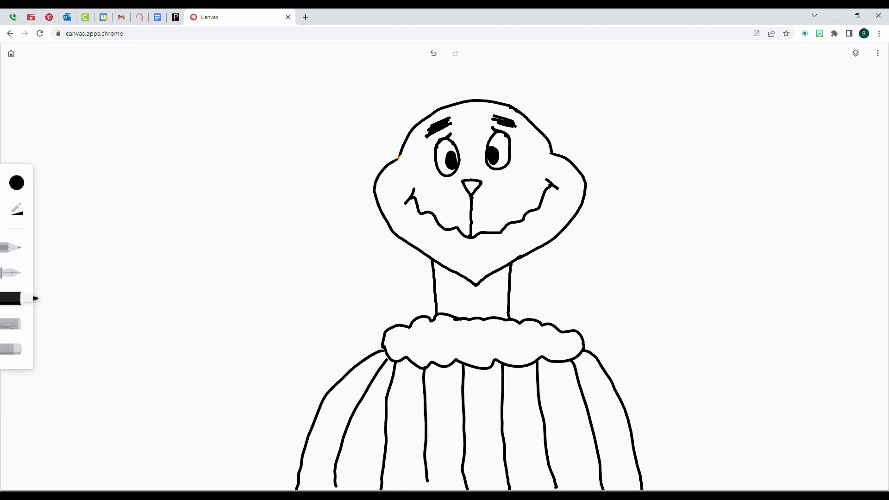
left_click_drag(307, 436, 638, 436)
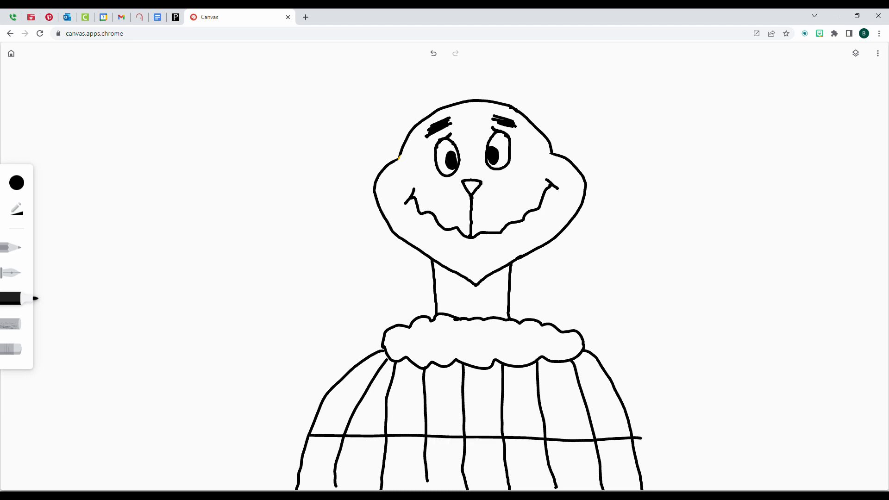
left_click_drag(338, 376, 624, 381)
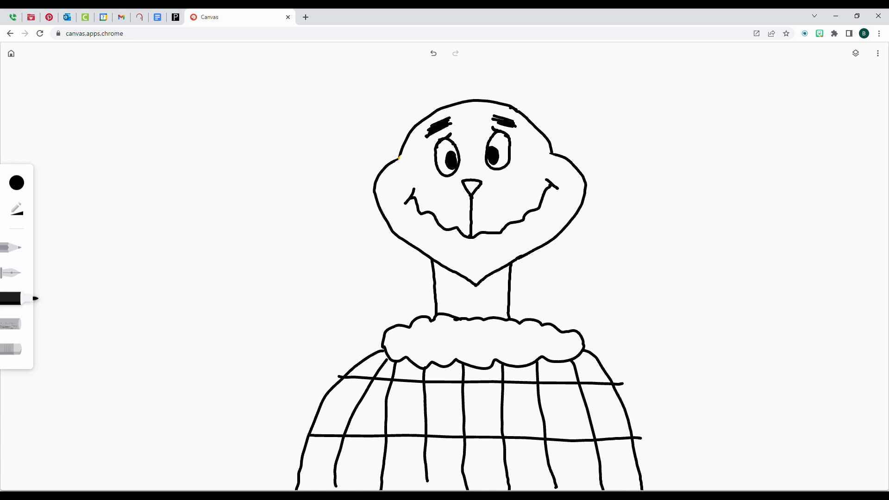
- Add little squiggles in alternate grid cells and a curly tuft near the head
left_click_drag(372, 408, 406, 473)
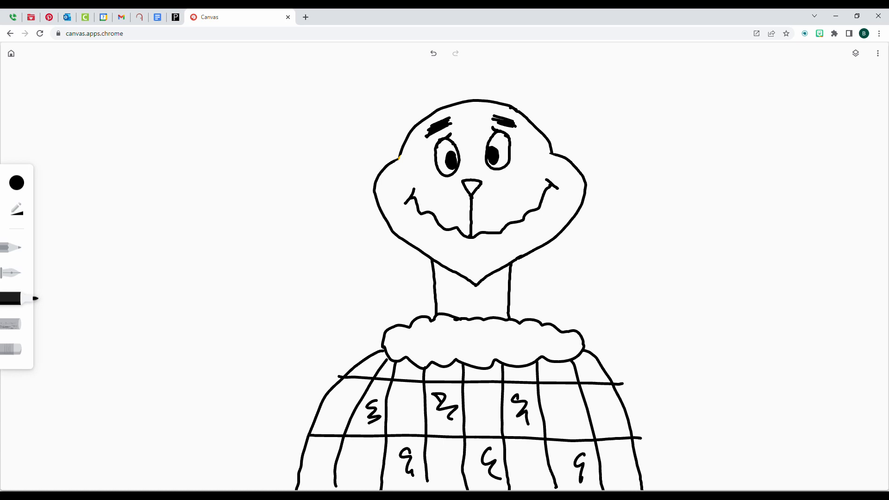
left_click_drag(601, 408, 609, 430)
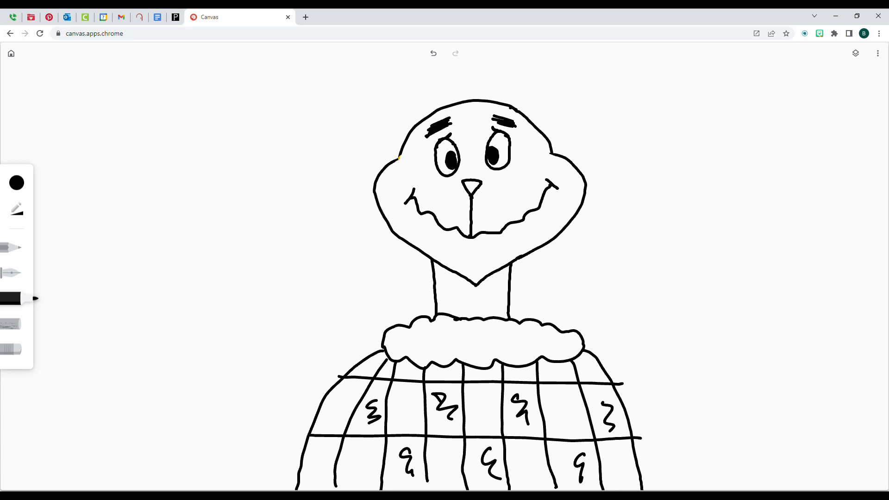
left_click_drag(377, 309, 391, 326)
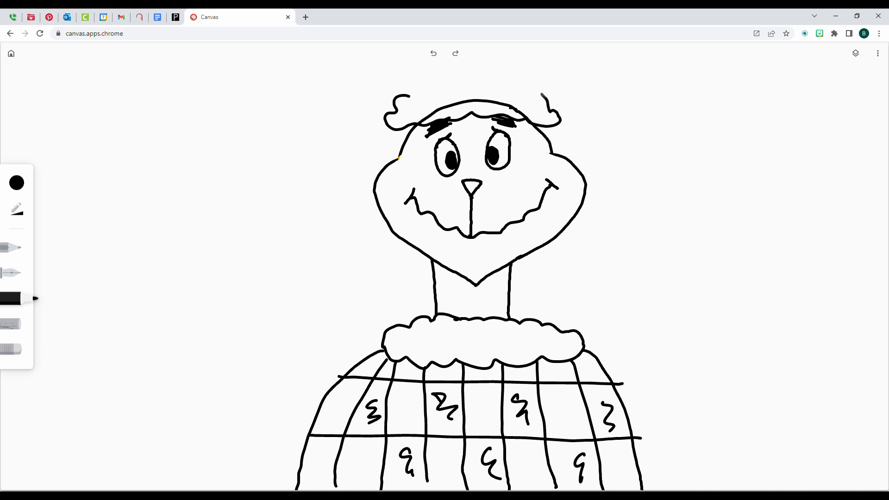
- Draw a fluffy hat brim above the eyebrows, erase a stray mark, and undo an extra curl at its left end
left_click_drag(408, 91, 542, 94)
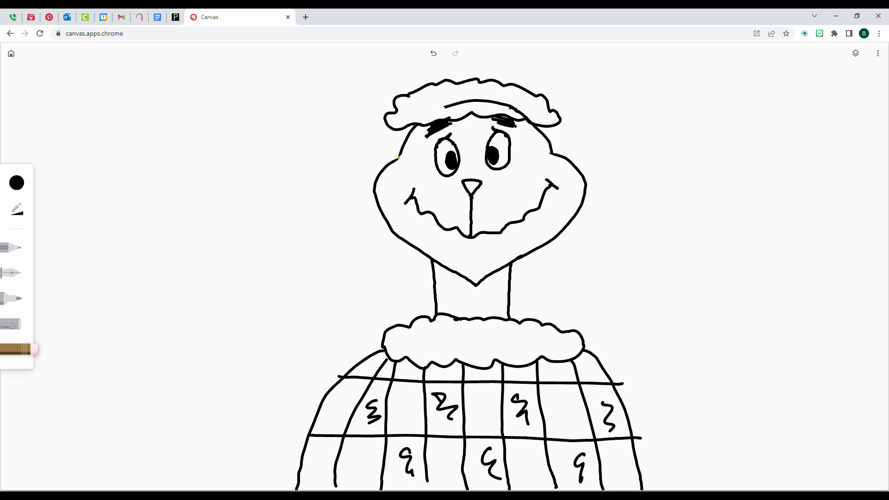
left_click_drag(446, 104, 516, 109)
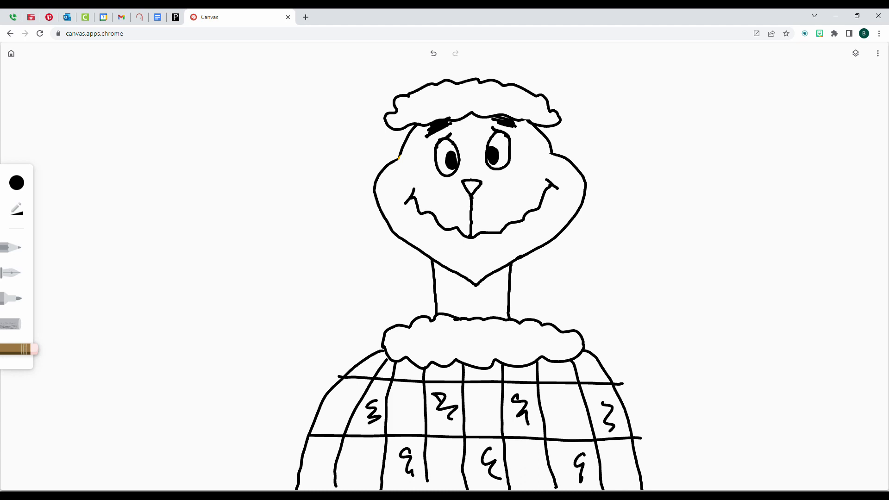
left_click(12, 298)
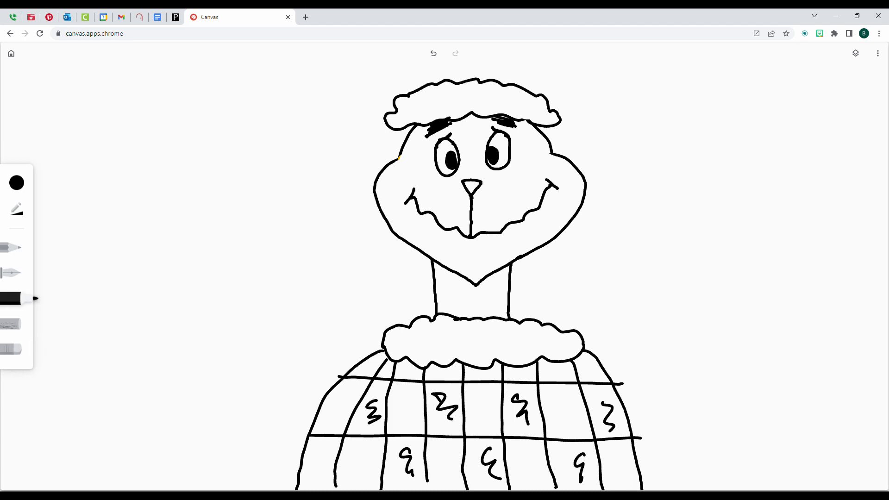
left_click_drag(403, 94, 394, 85)
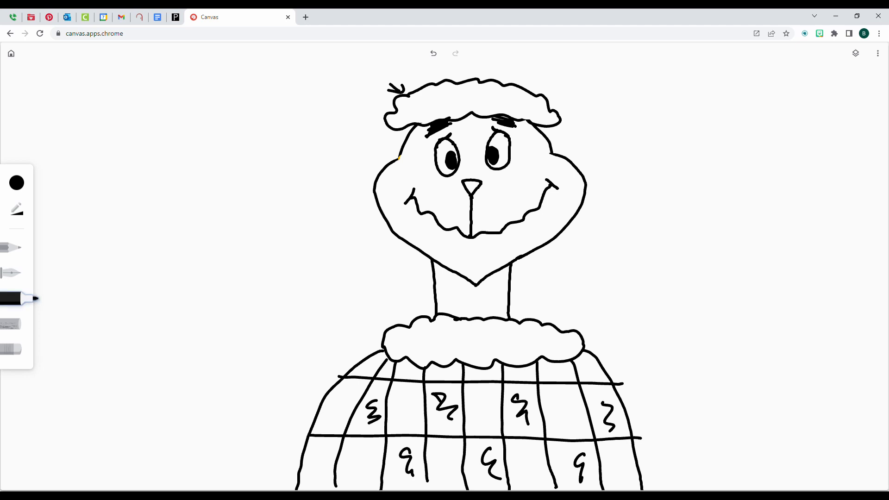
left_click(432, 53)
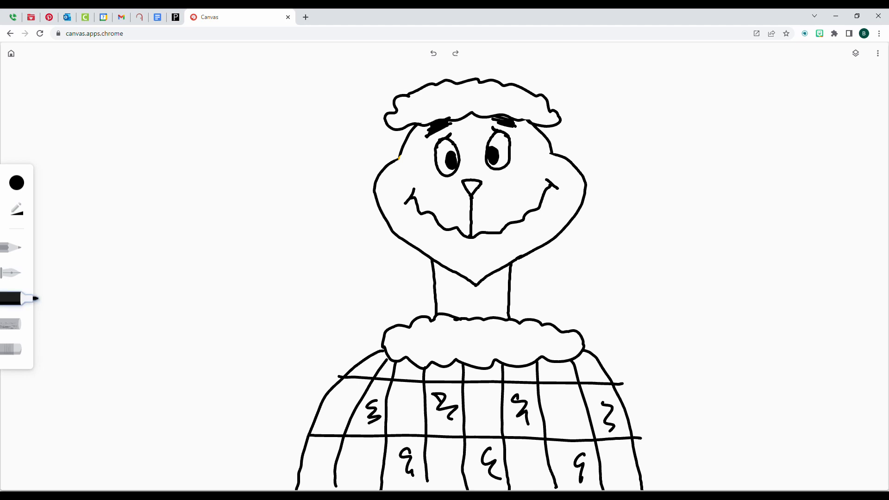
- Draw the Santa hat's long outline over the head with its drooping tail and inner edge down the right side
left_click_drag(397, 91, 536, 44)
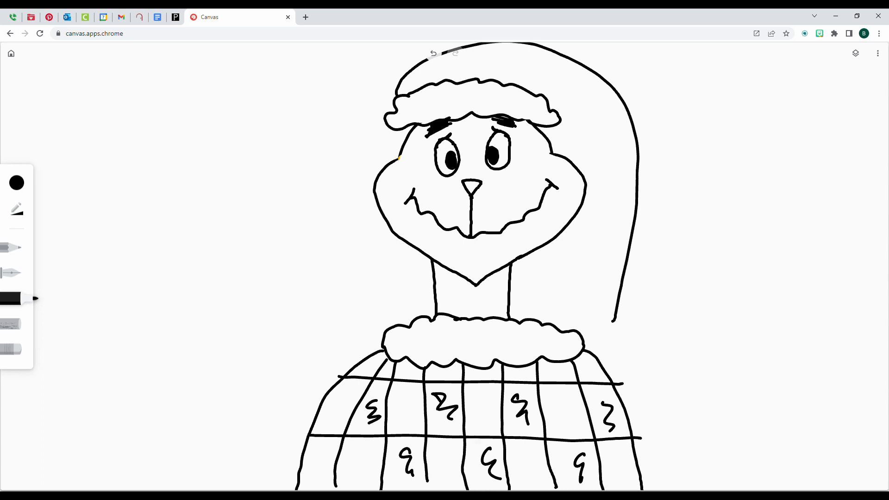
left_click_drag(552, 264, 612, 318)
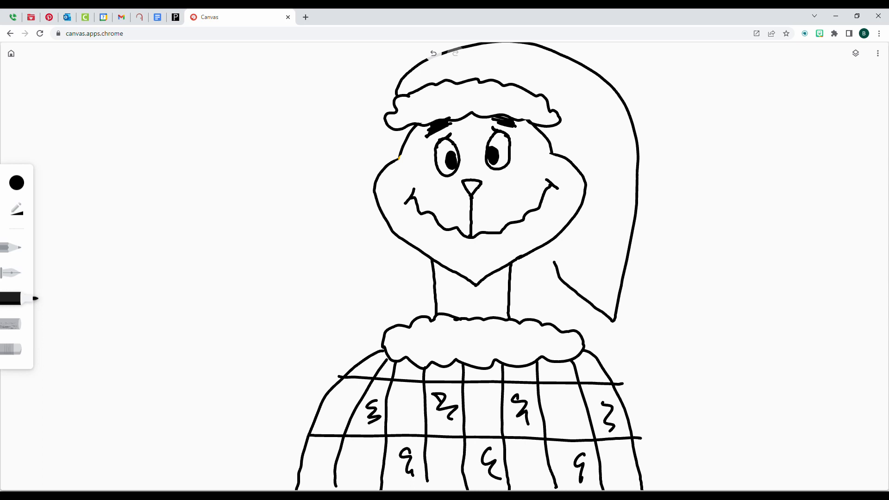